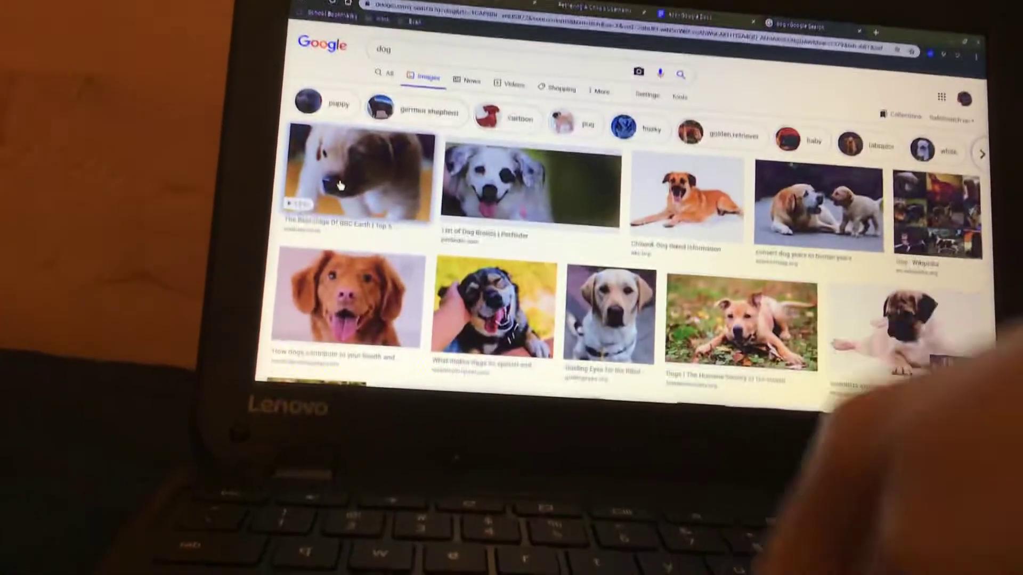
- Screenshot the Google Images 'dog' results and open the account details tab
{"action": "left_click", "coordinate": [355, 176]}
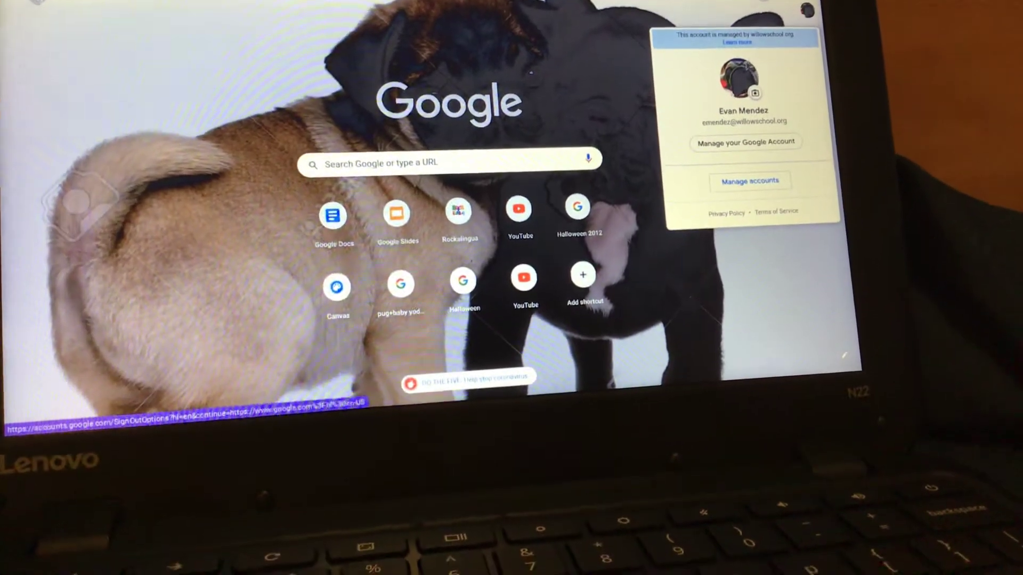
{"action": "left_click", "coordinate": [755, 93]}
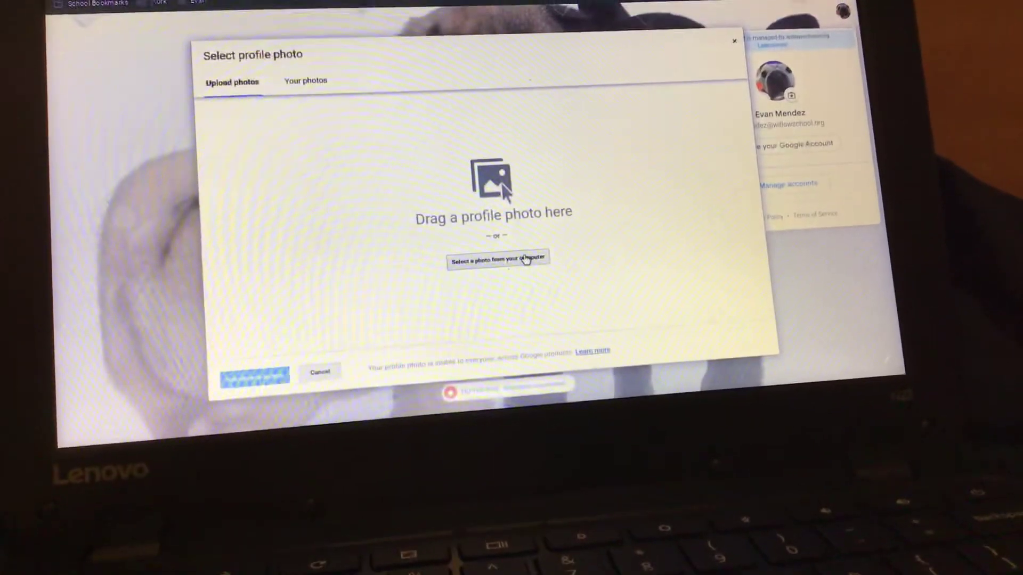
{"action": "left_click", "coordinate": [498, 259]}
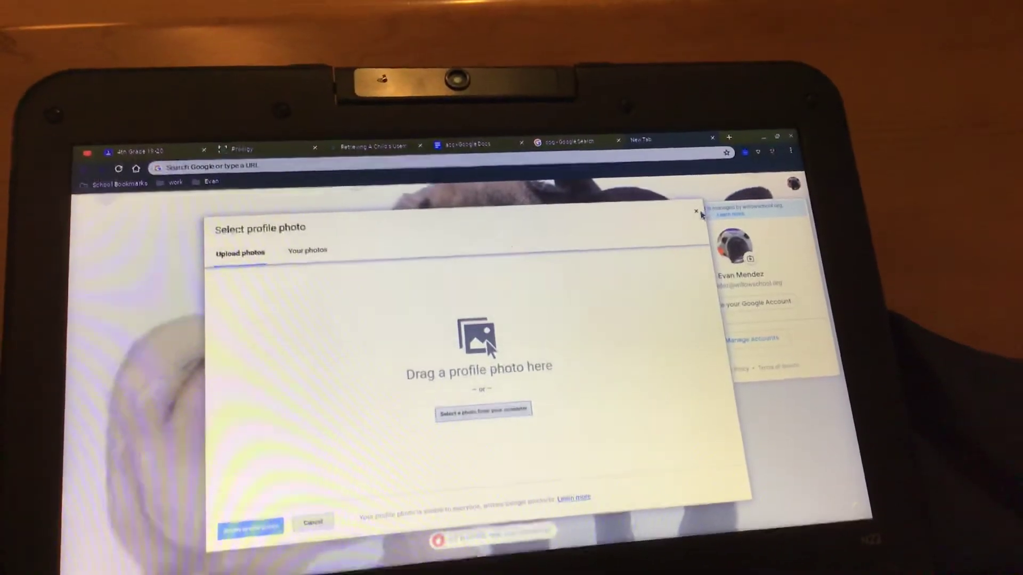
{"action": "left_click", "coordinate": [693, 211]}
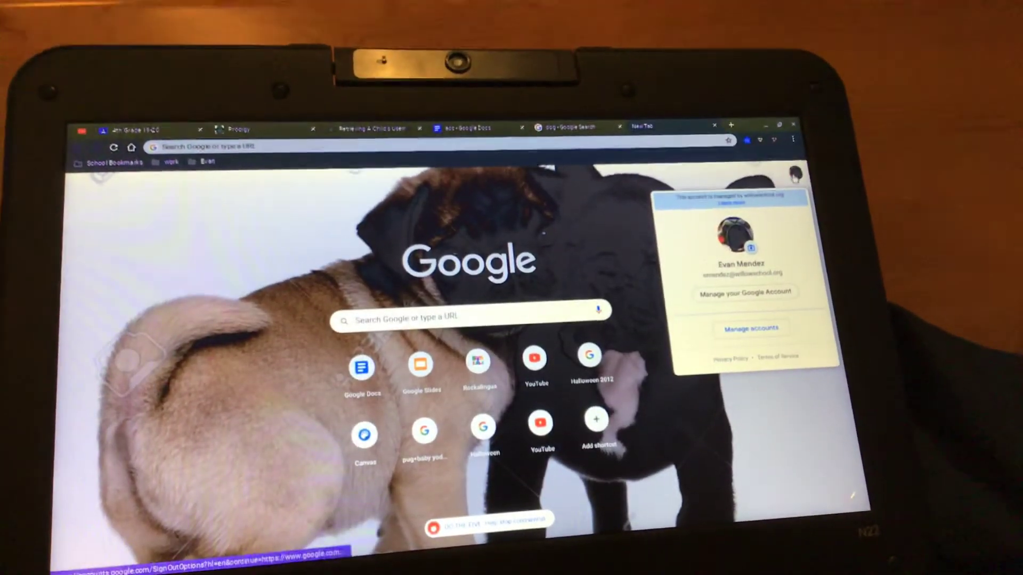